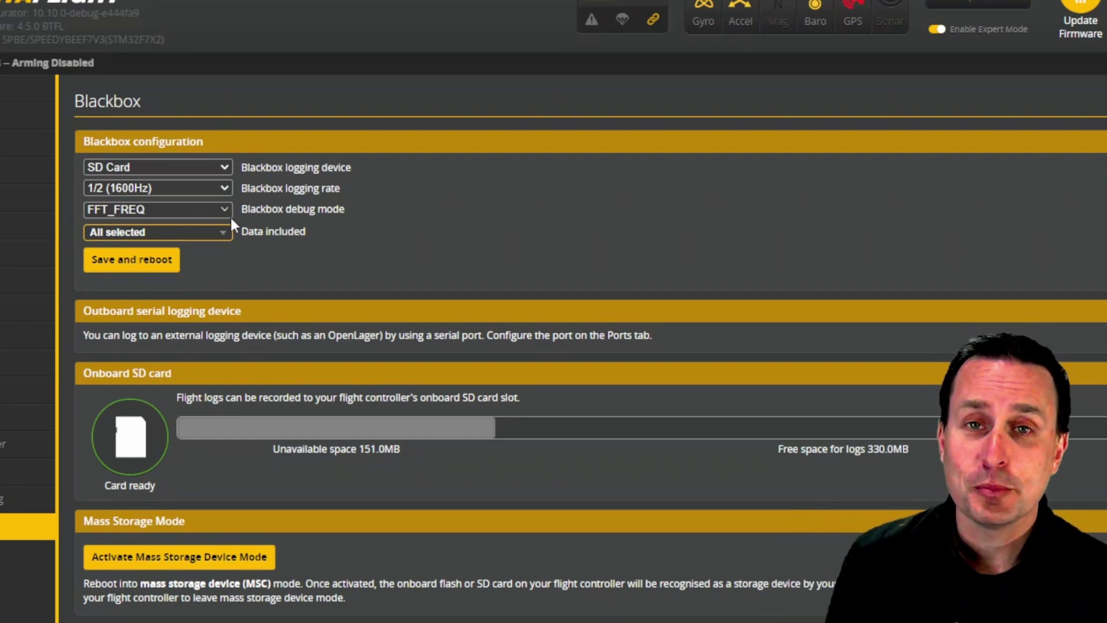
mouse_move(228, 241)
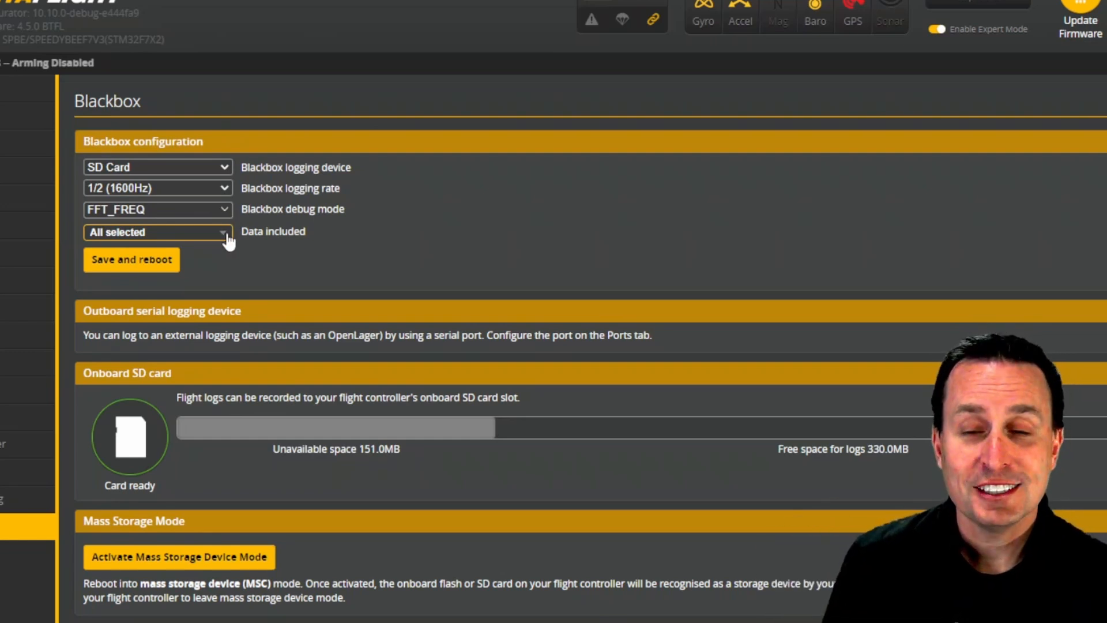
Check that every Blackbox data field, including RPM and Unfiltered Gyro, is logged
click(156, 231)
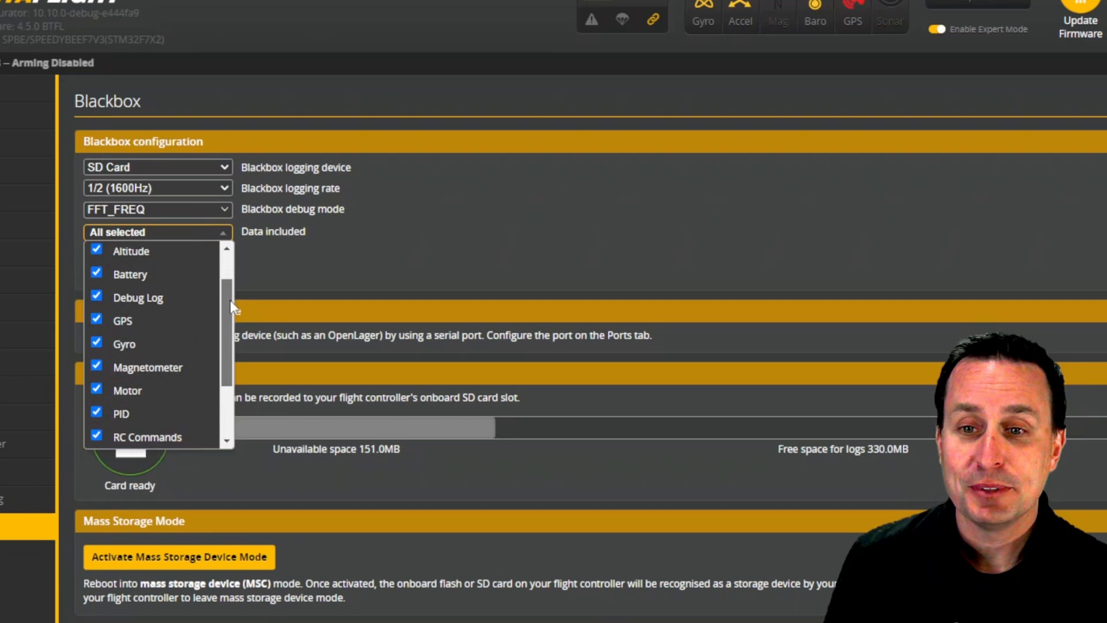
scroll(down, 3)
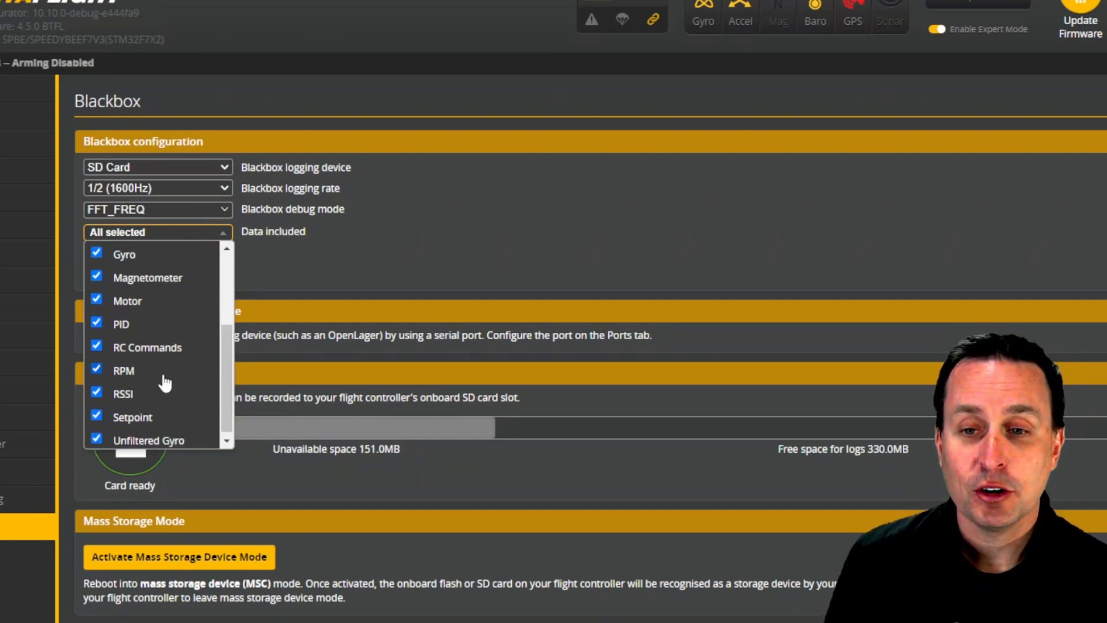
mouse_move(143, 446)
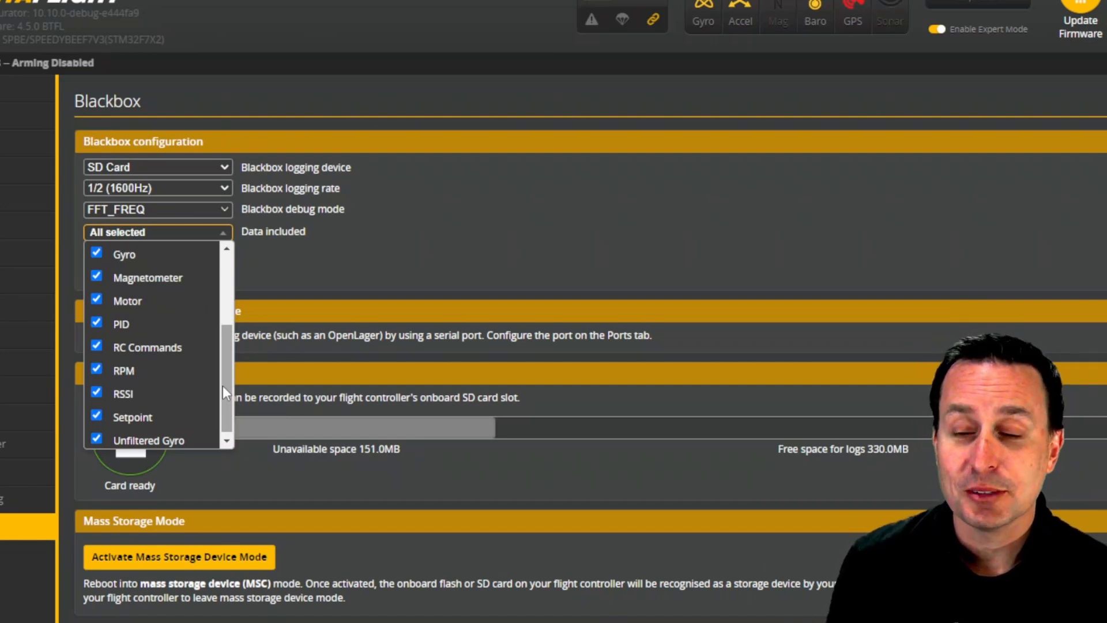
mouse_move(235, 366)
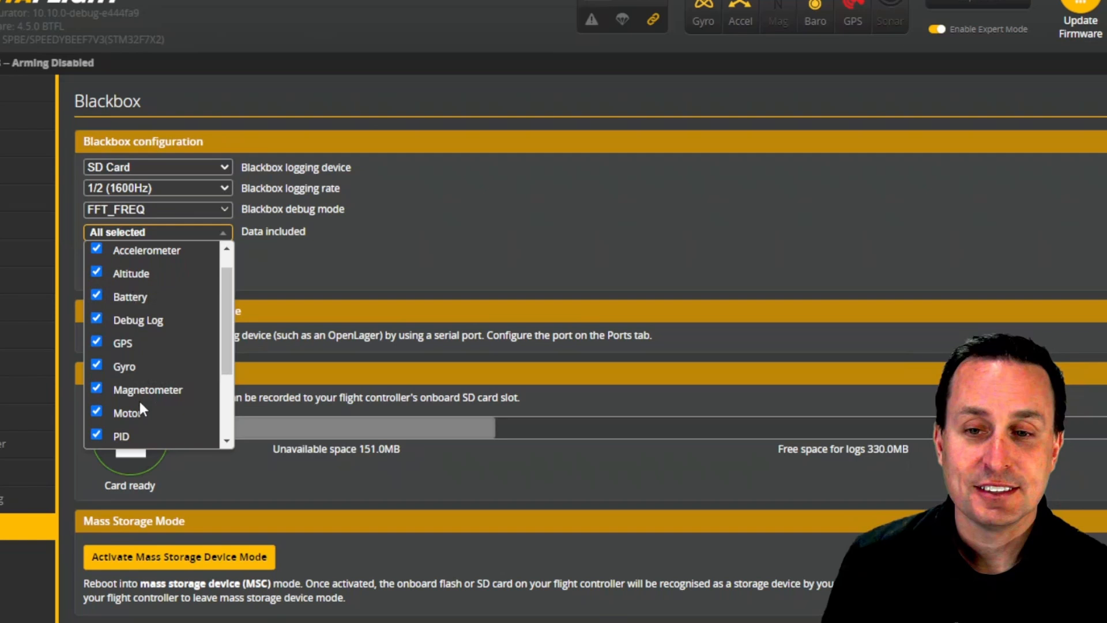
scroll(down, 3)
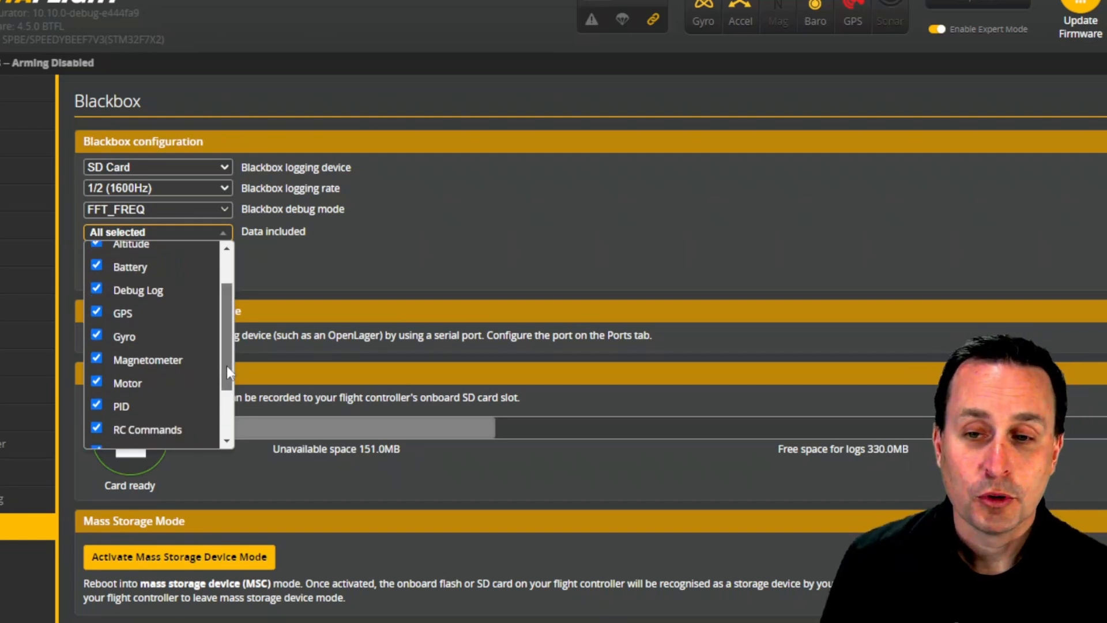
scroll(down, 3)
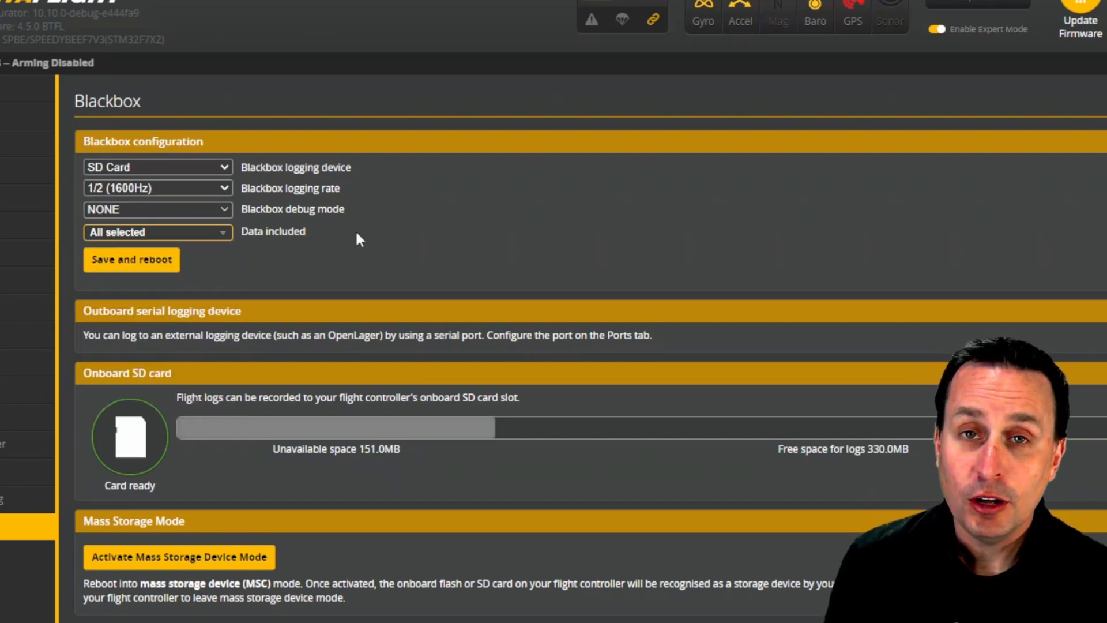
mouse_move(274, 218)
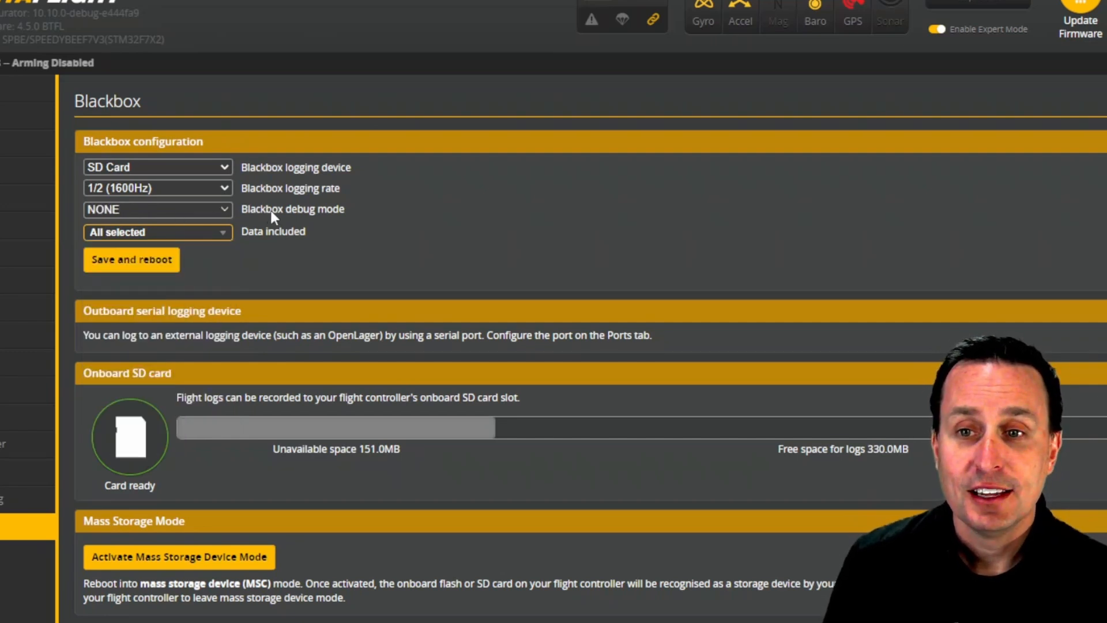
mouse_move(190, 313)
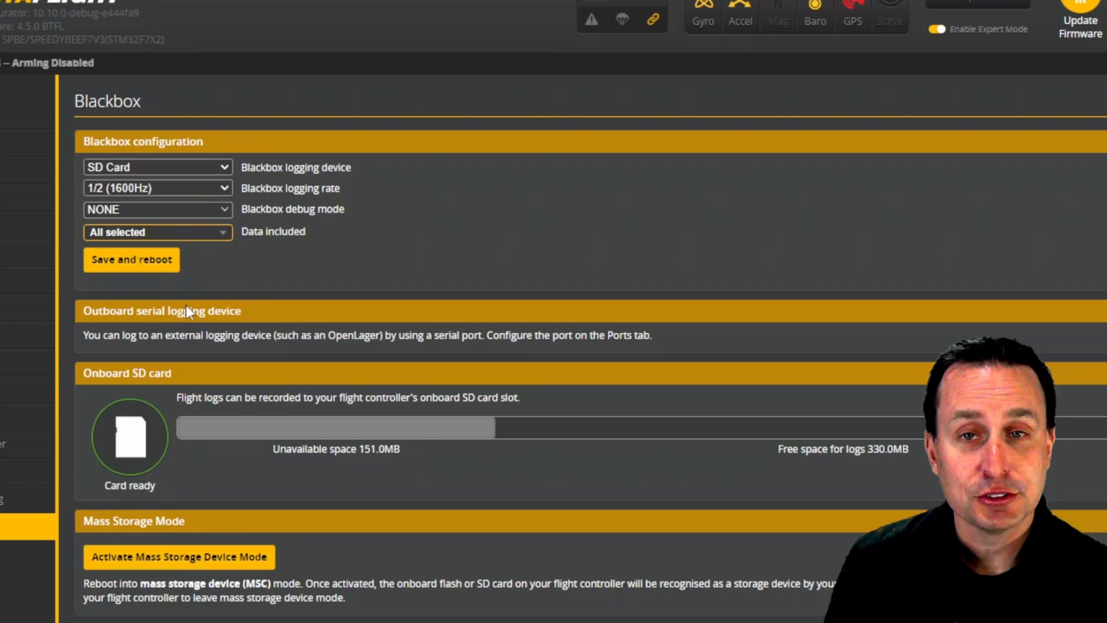
mouse_move(186, 236)
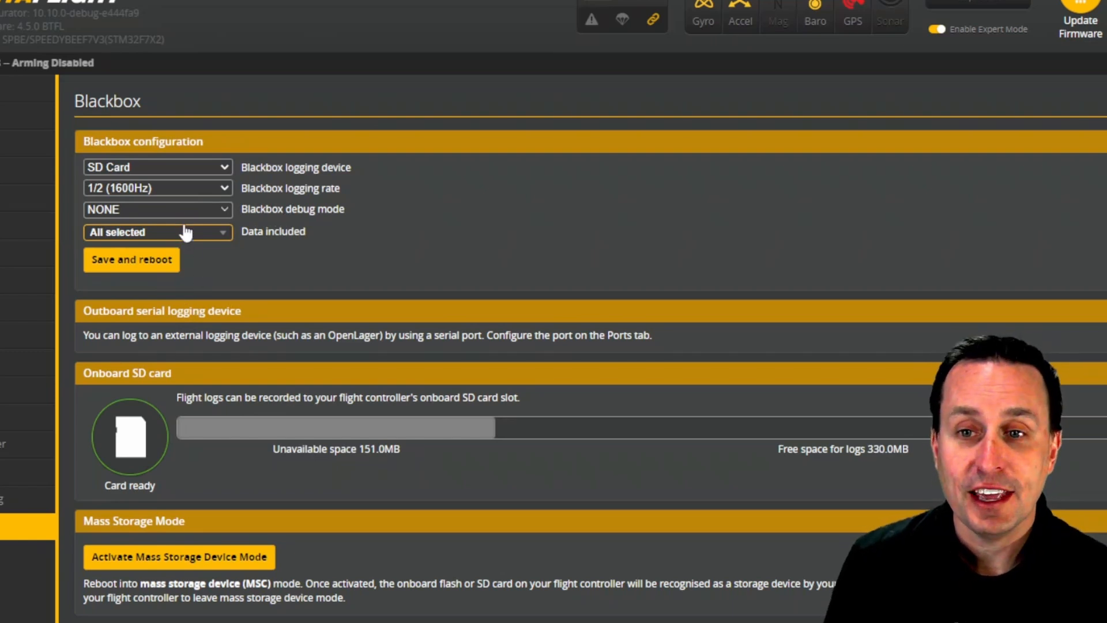
Browse the Blackbox debug mode list past FAILSAFE and FFT toward FFT_FREQ
click(157, 231)
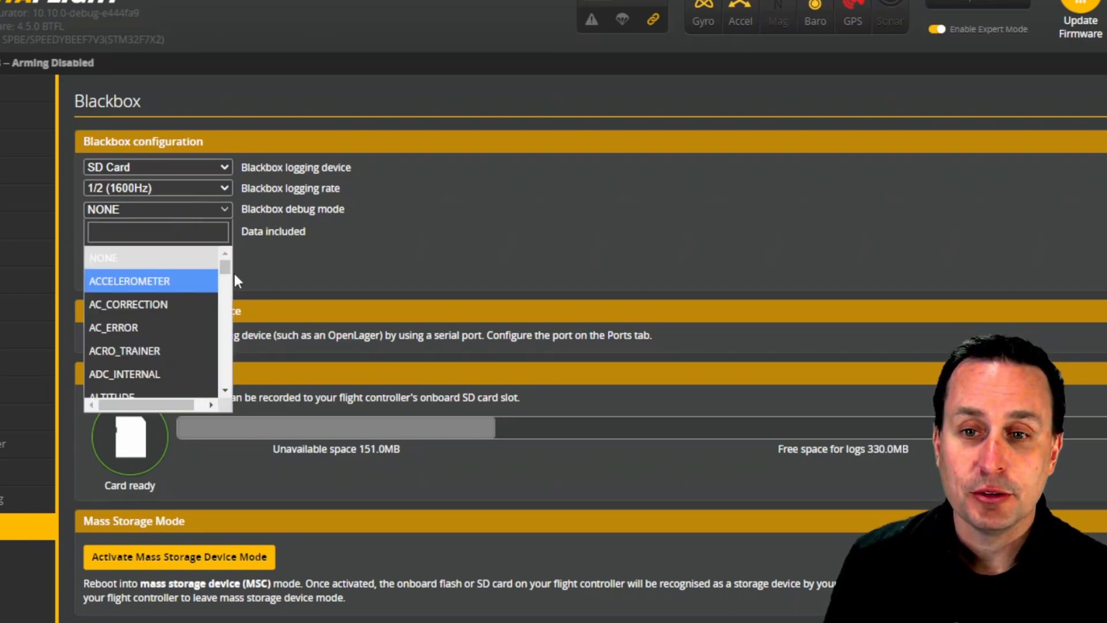
scroll(down, 3)
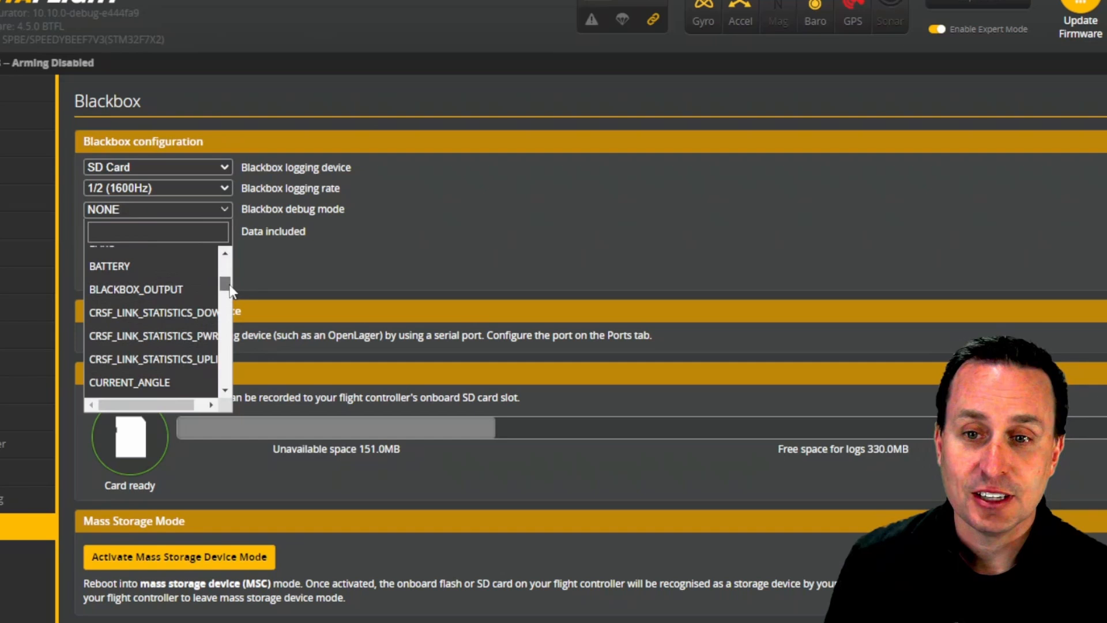
scroll(down, 3)
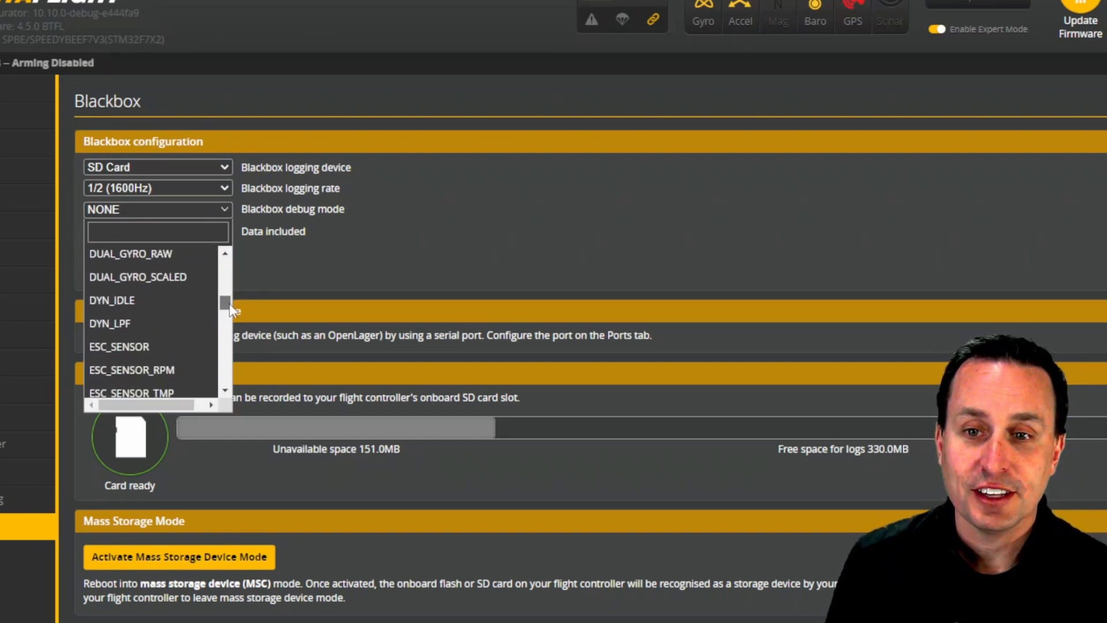
scroll(down, 3)
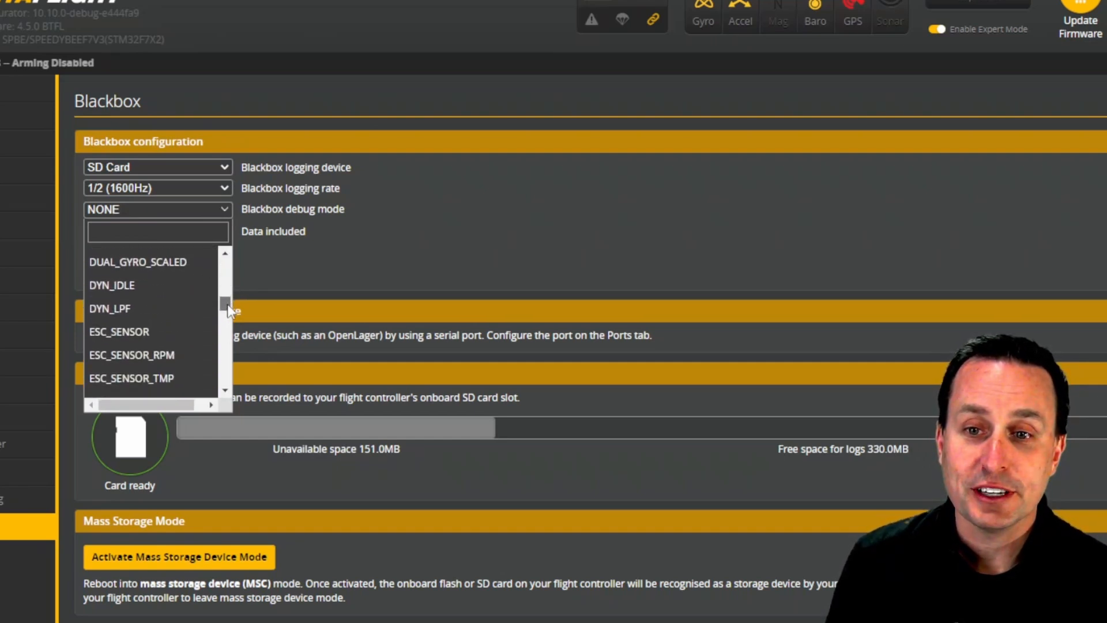
scroll(down, 3)
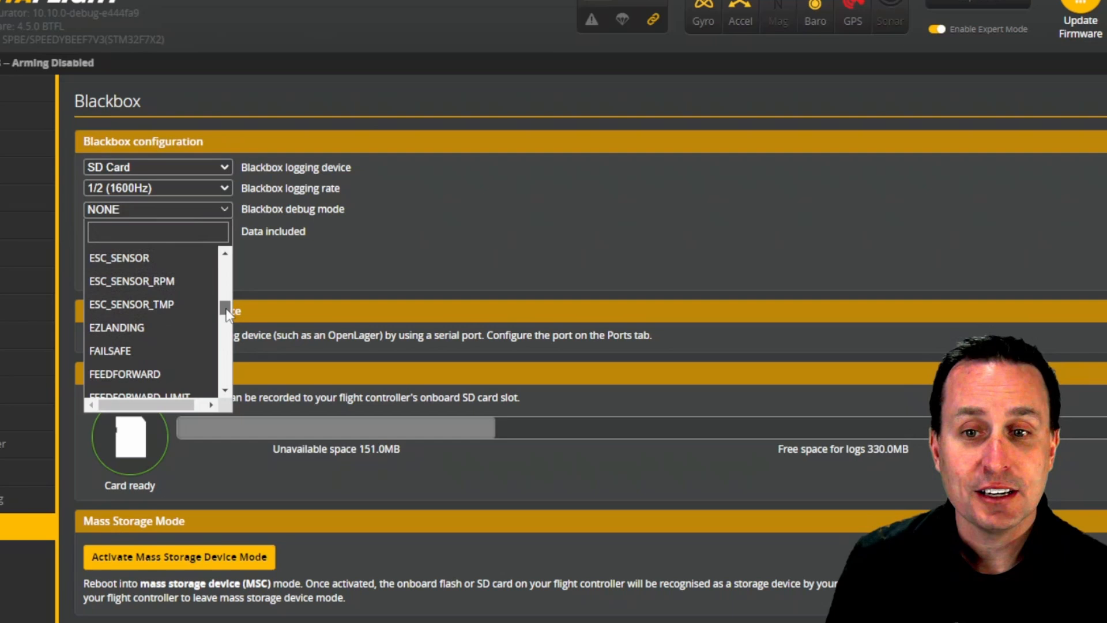
scroll(down, 3)
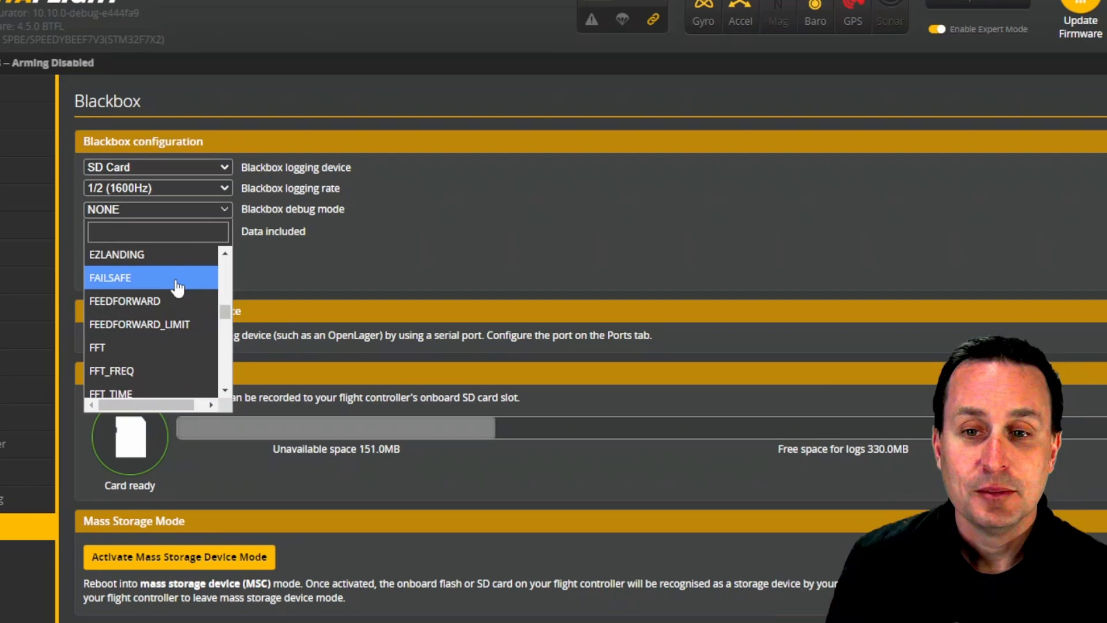
mouse_move(113, 370)
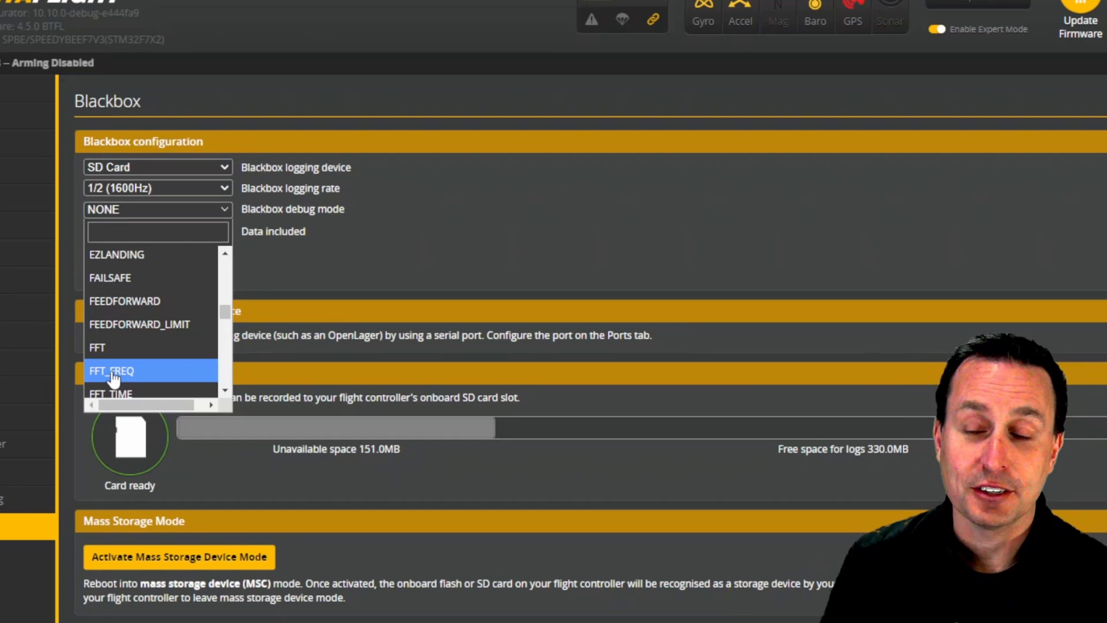
Scroll further through debug modes such as GYRO_SCALED and DSHOT_RPM_TELEMETRY, keeping NONE
scroll(down, 3)
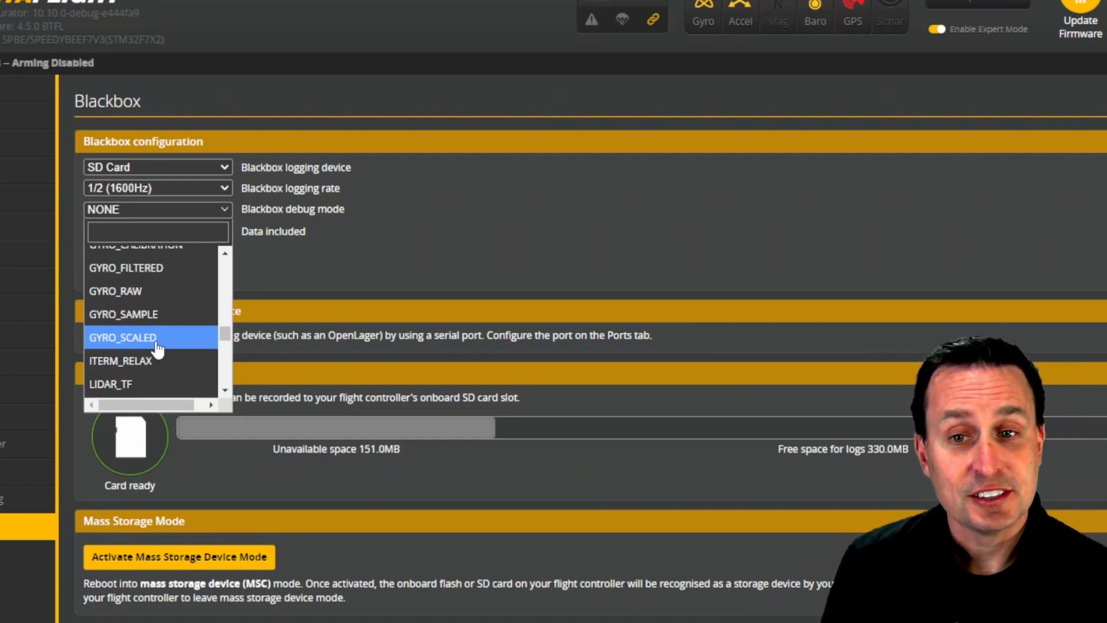
mouse_move(109, 346)
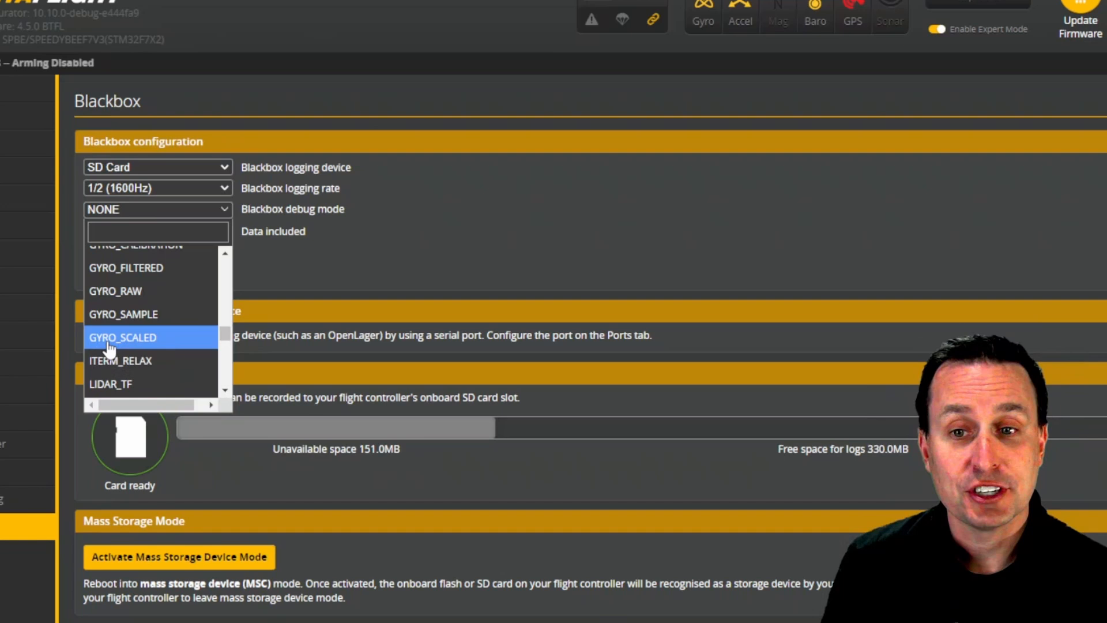
mouse_move(230, 339)
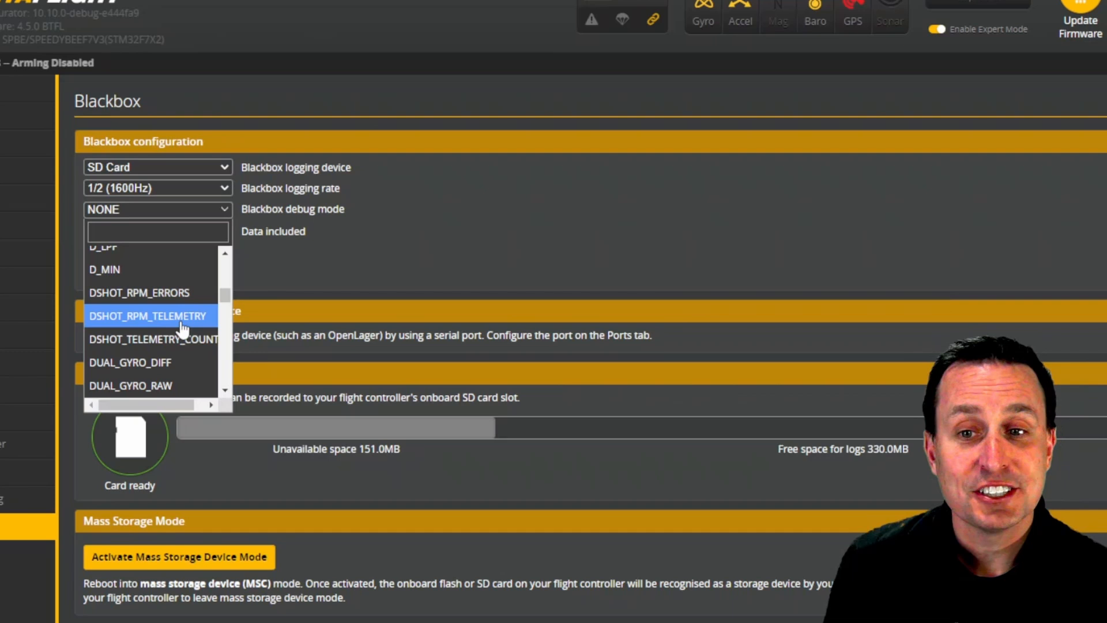
mouse_move(207, 313)
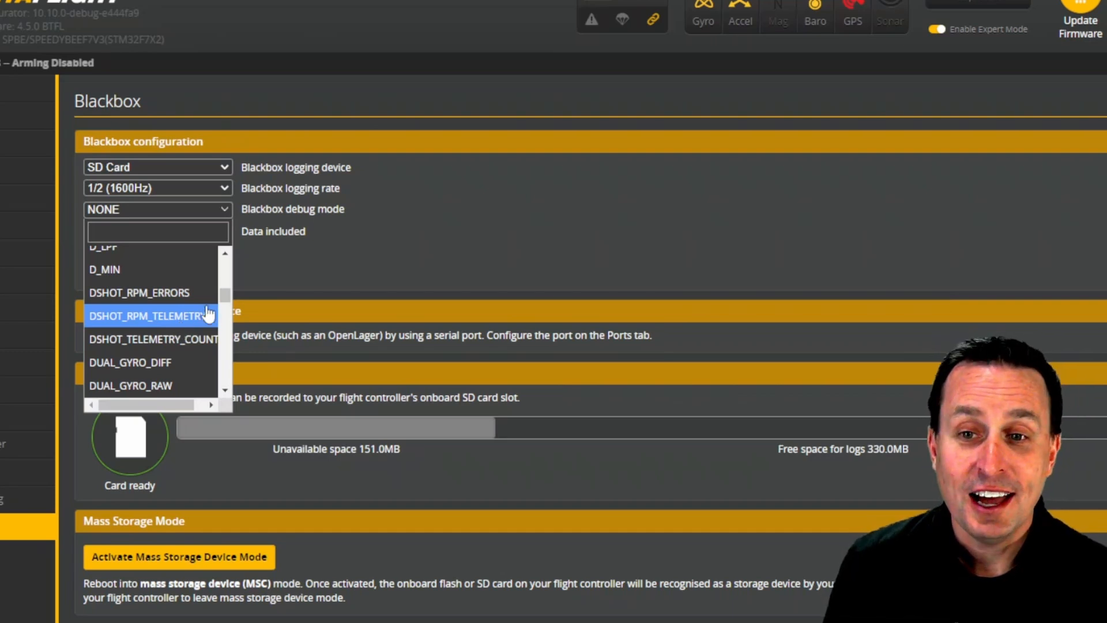
scroll(down, 3)
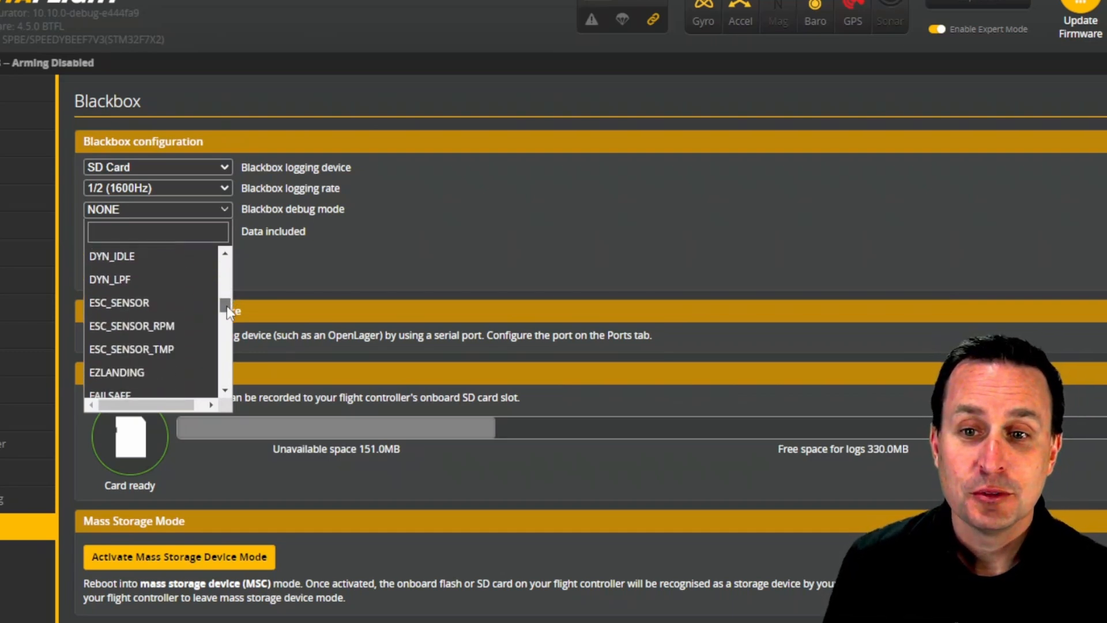
mouse_move(138, 335)
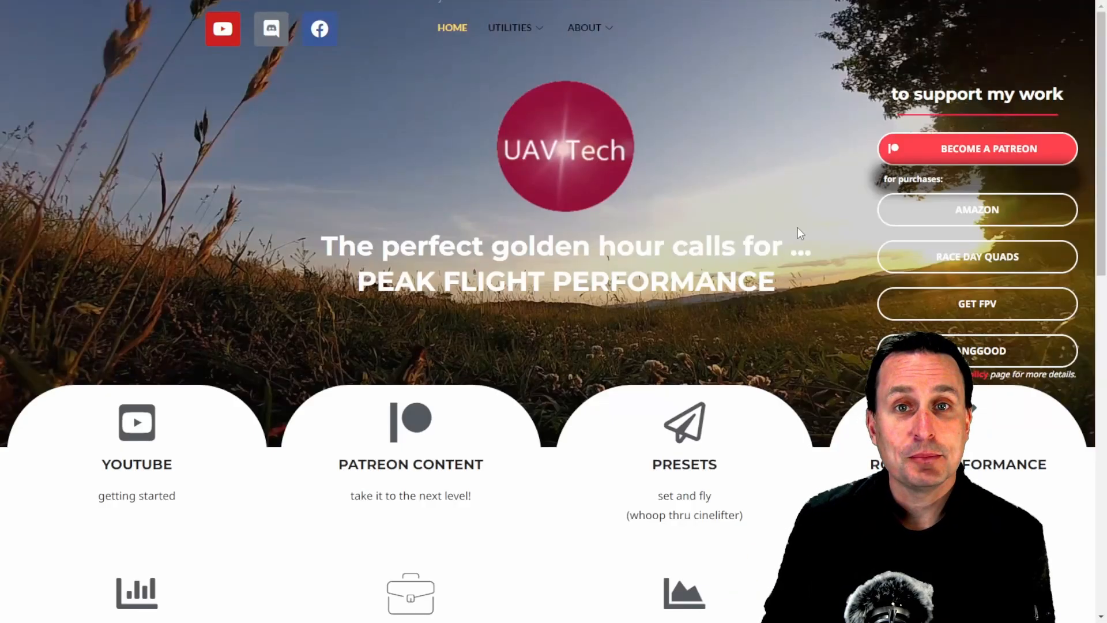
mouse_move(605, 187)
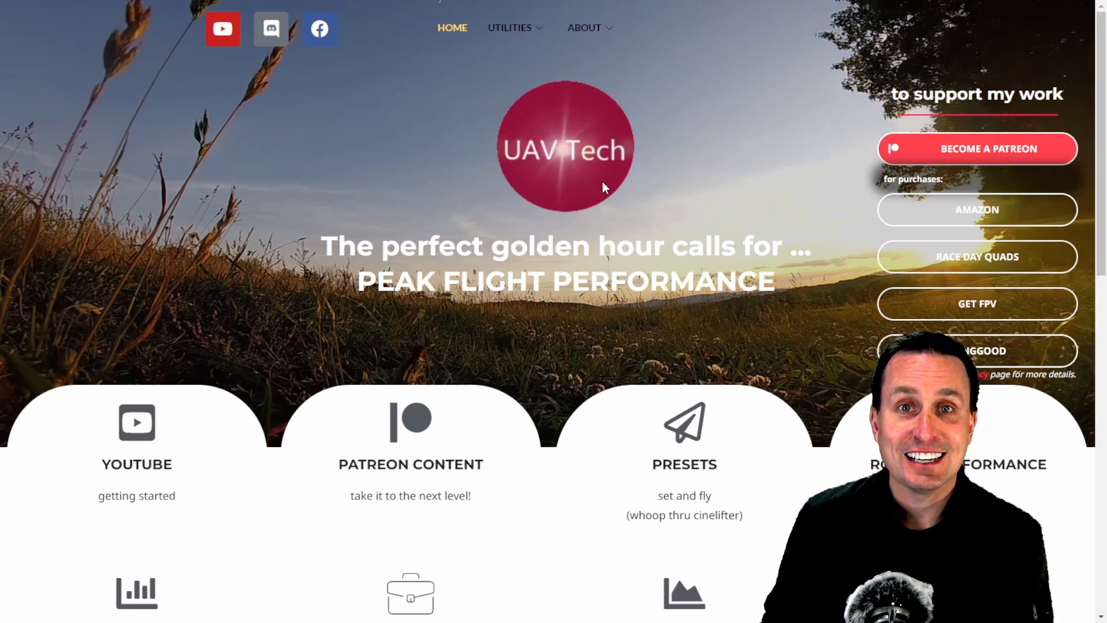
Bring up Save link as for the 'UAVtech BF (BBE 3.7 Version-w/ RPM)' template link
scroll(down, 3)
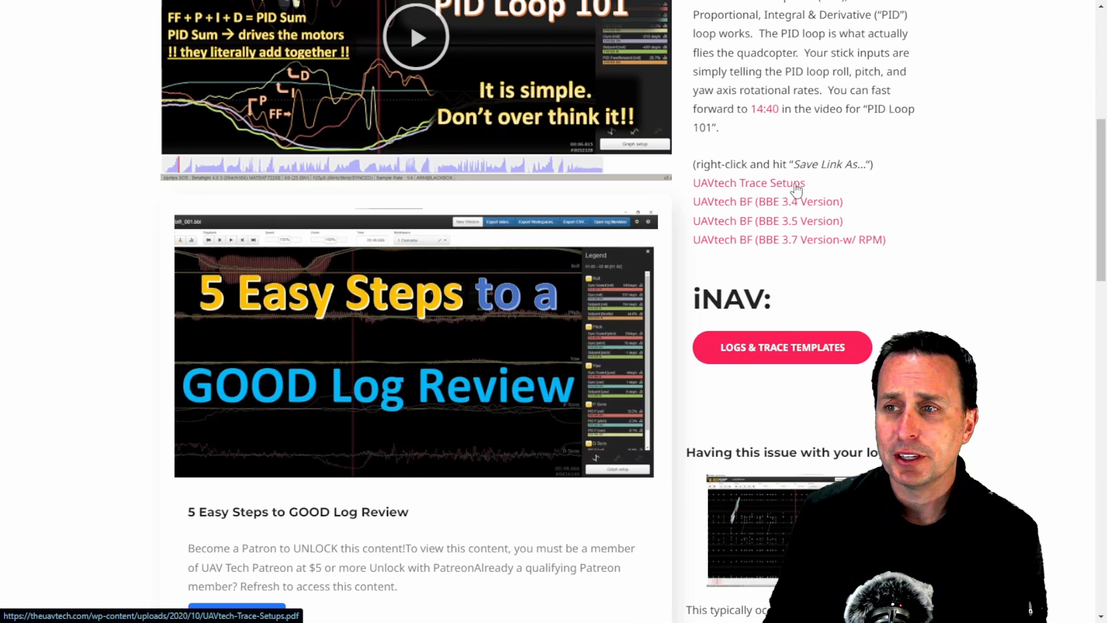
right_click(789, 239)
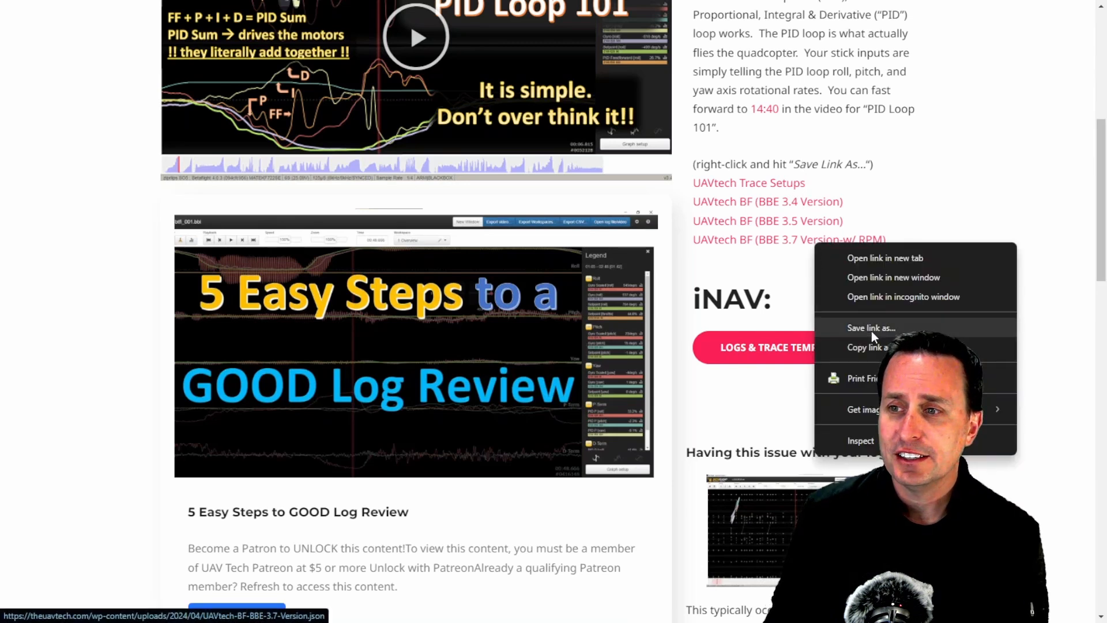
mouse_move(774, 148)
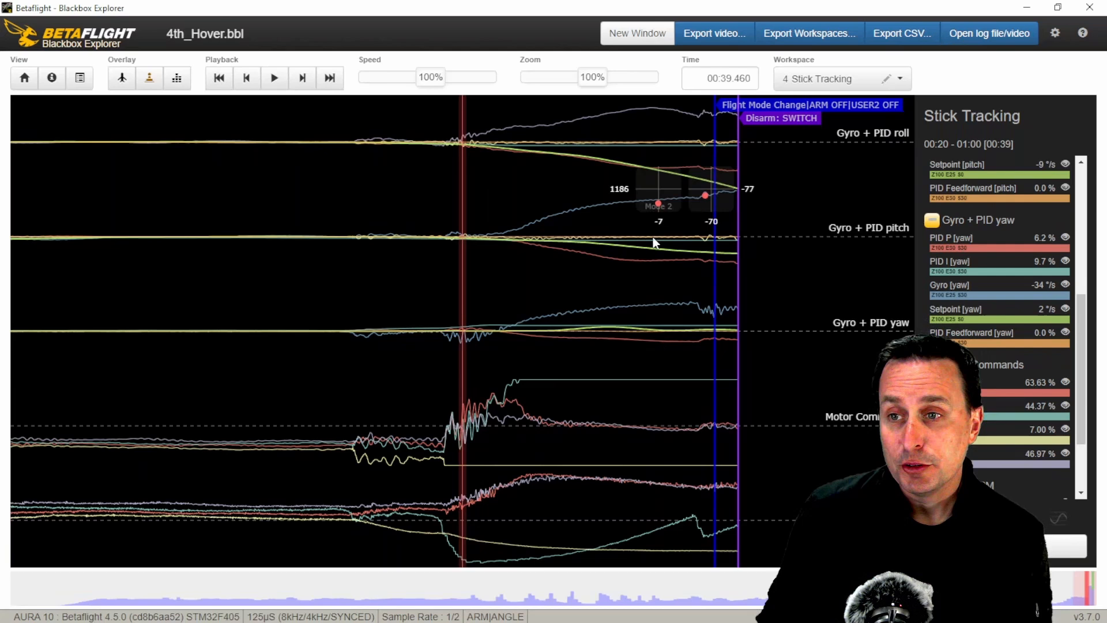
mouse_move(625, 253)
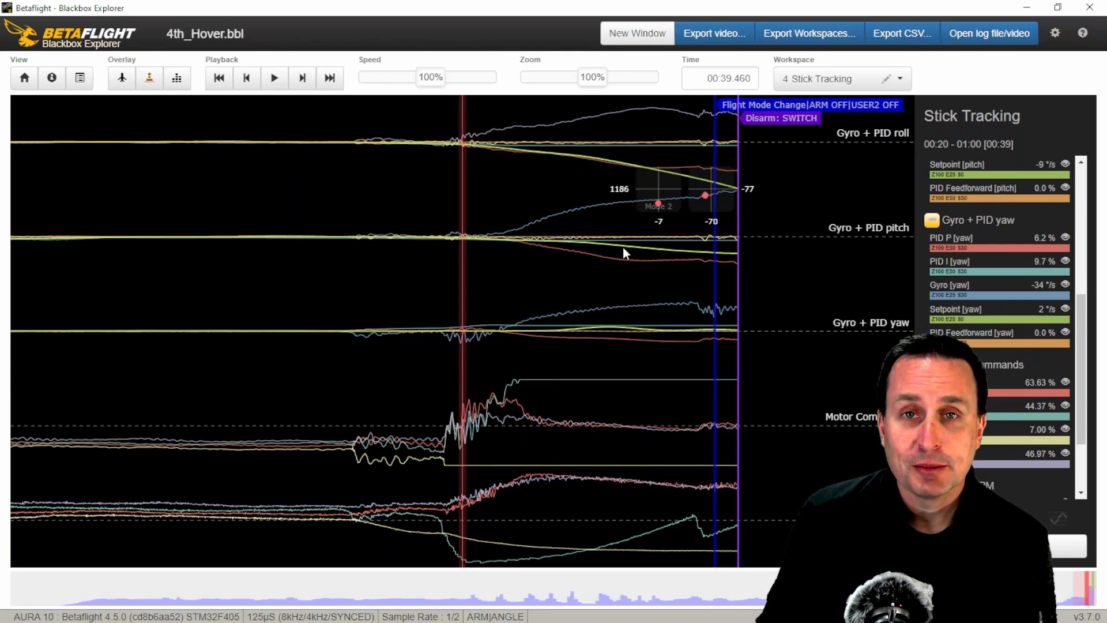
mouse_move(990, 33)
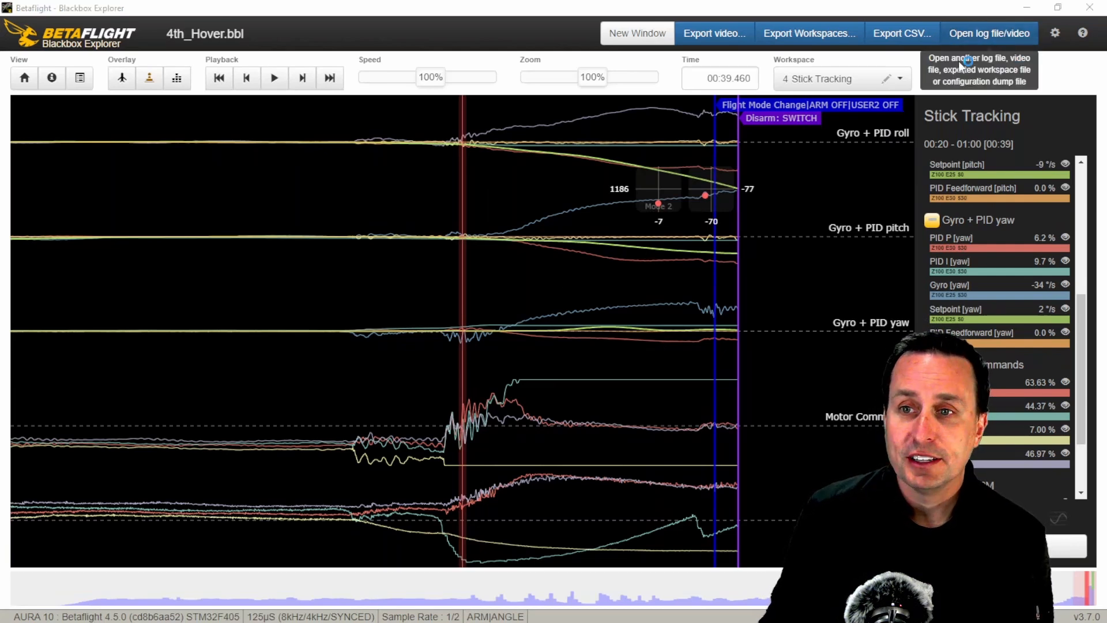
click(988, 32)
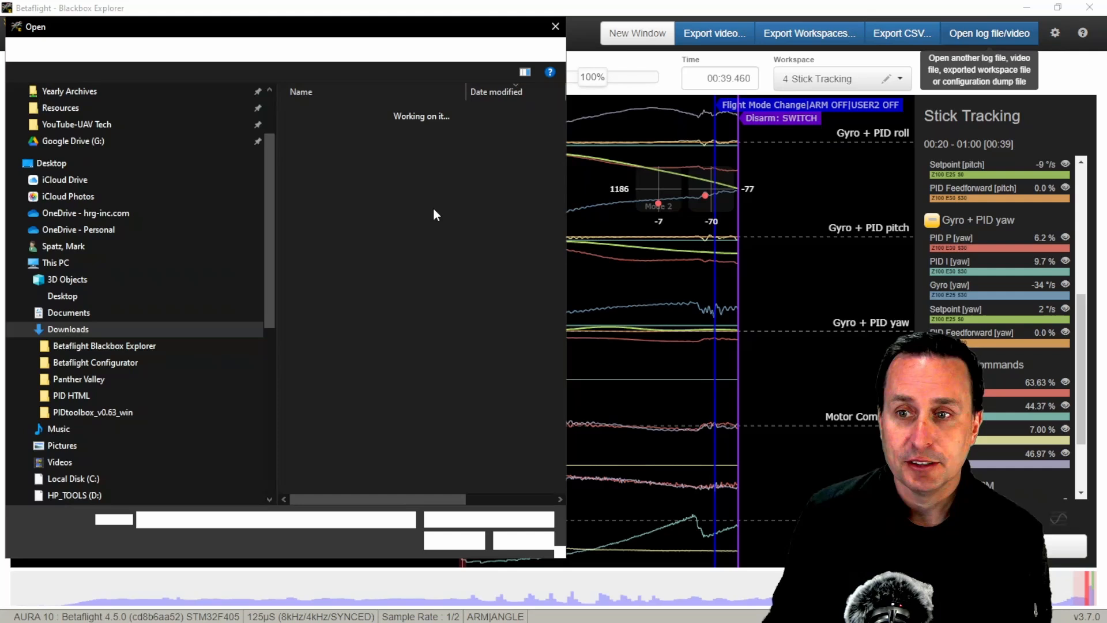
click(902, 78)
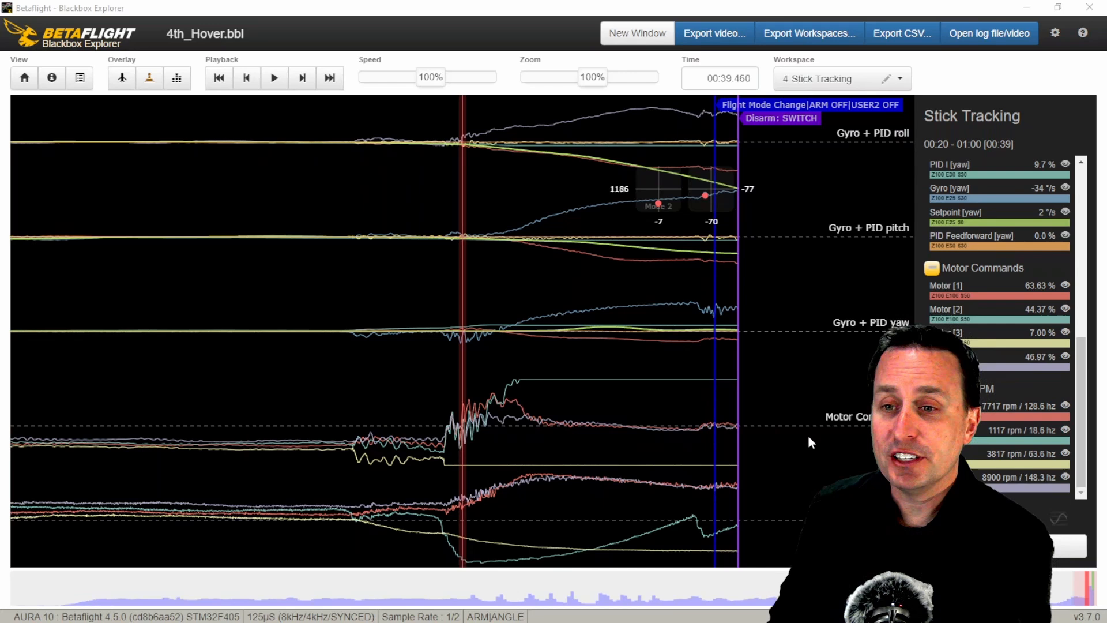
mouse_move(634, 338)
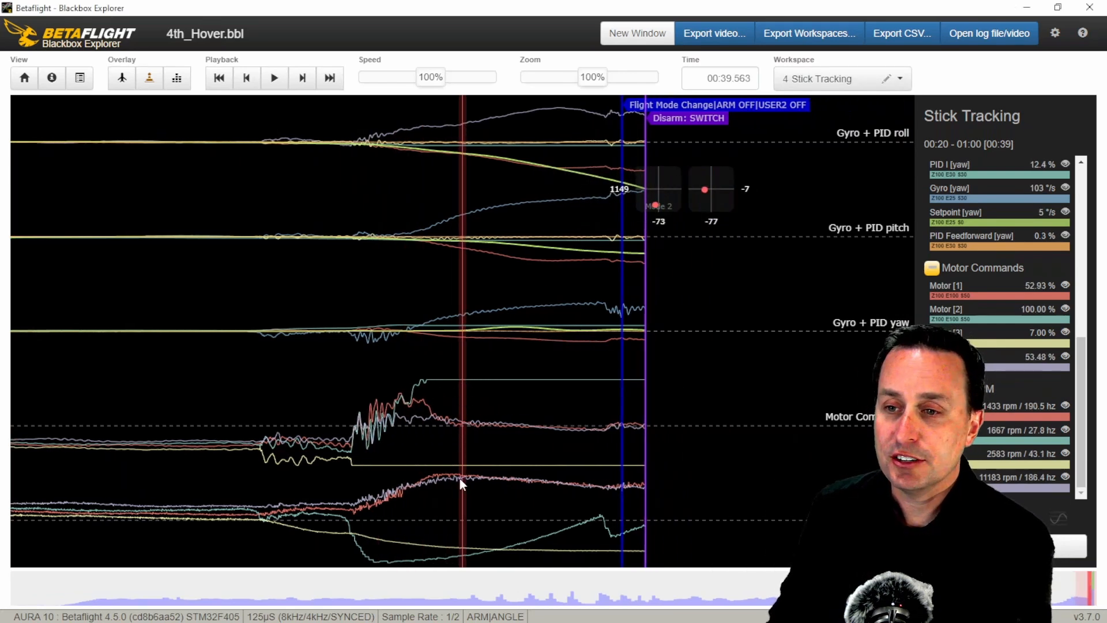
mouse_move(752, 452)
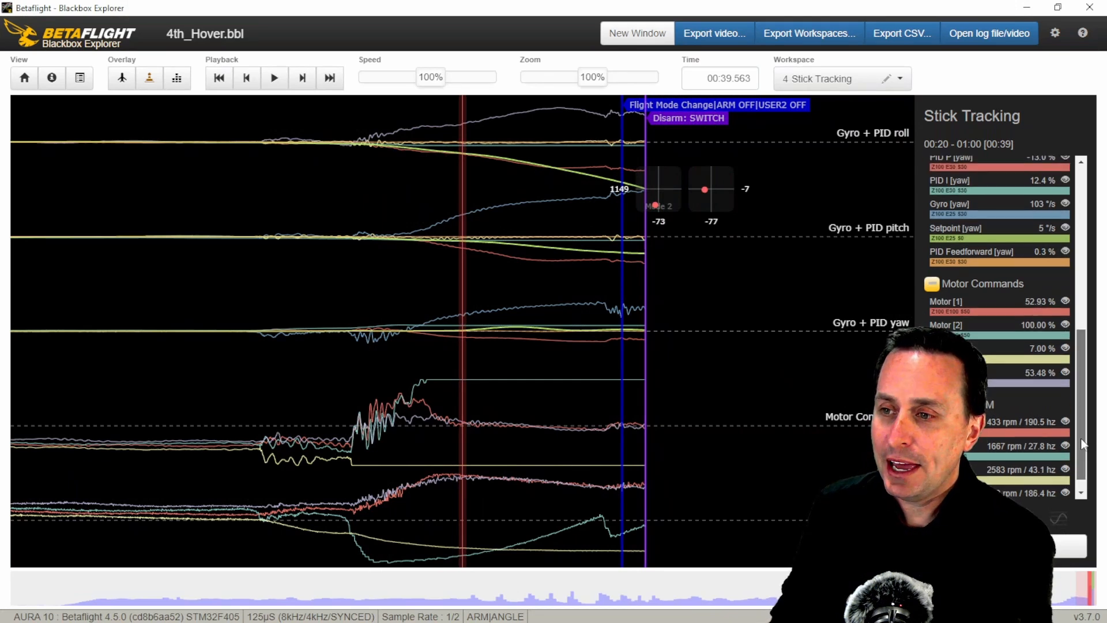
Scroll the 4th_Hover log legend at 00:39.563 to compare per-motor RPM readings
scroll(down, 3)
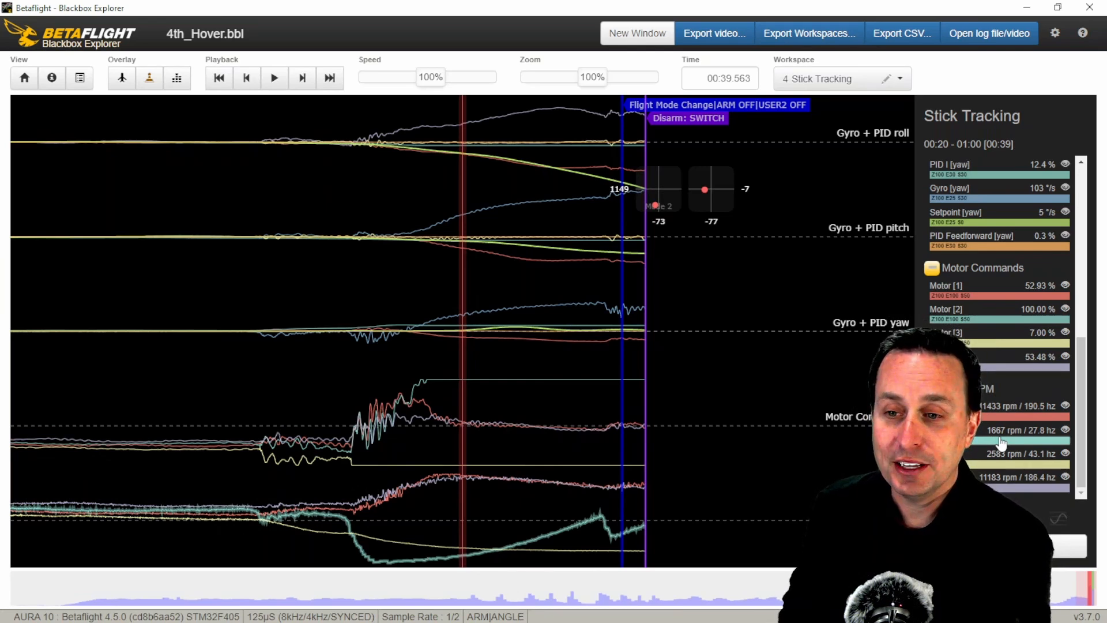
mouse_move(398, 566)
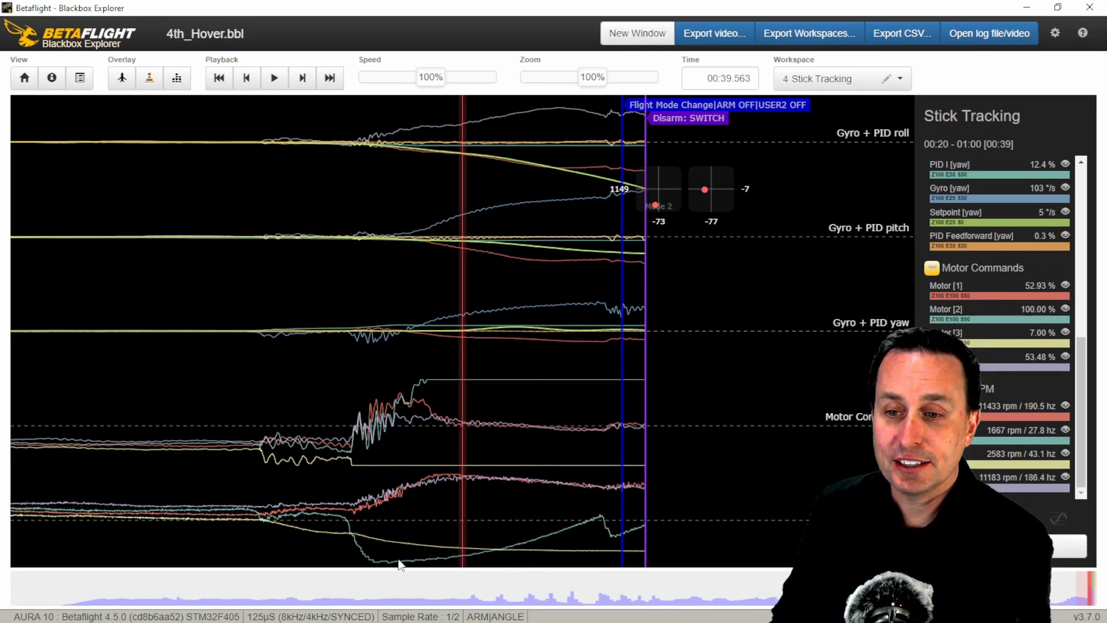
mouse_move(602, 532)
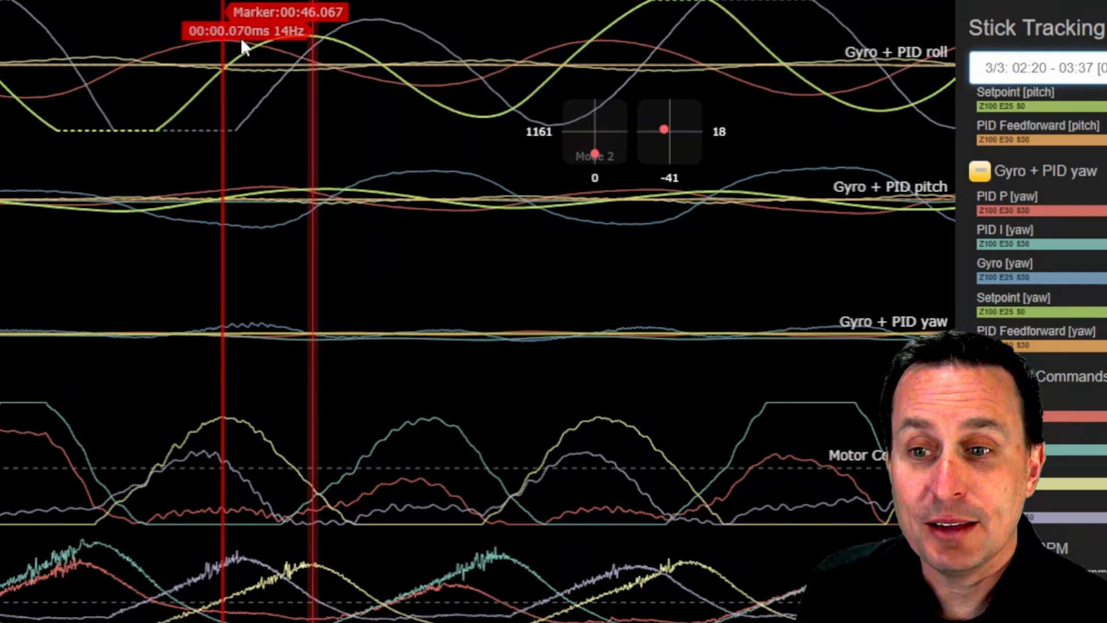
mouse_move(231, 275)
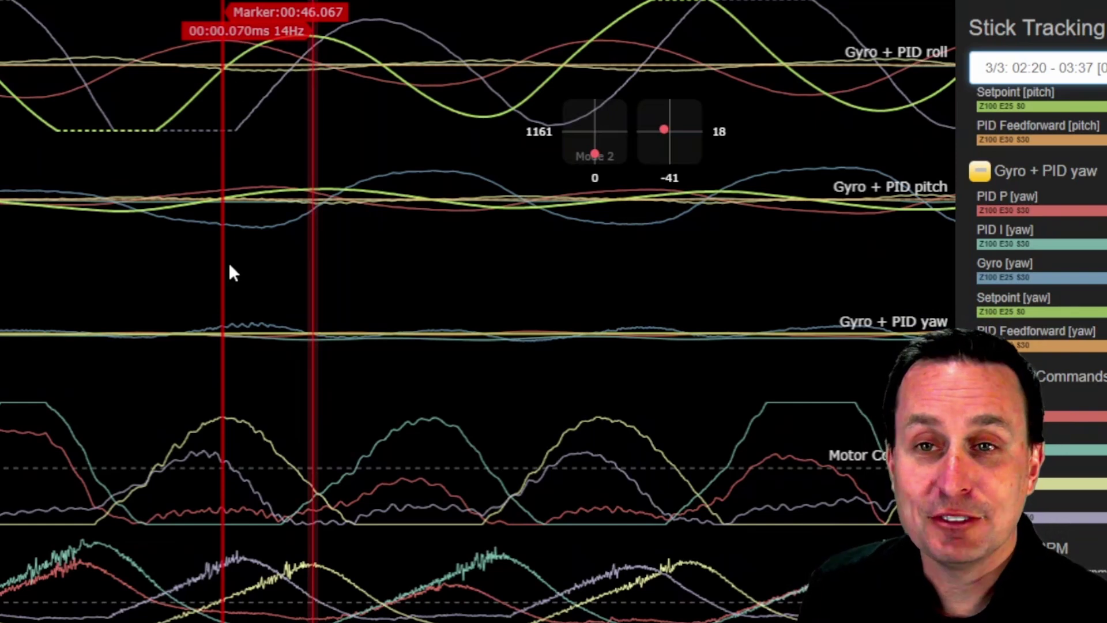